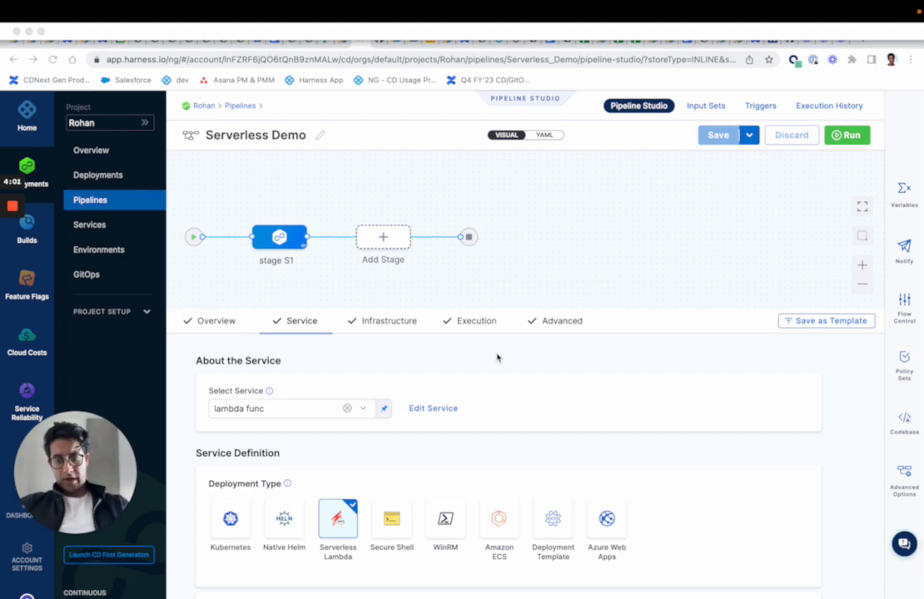
Step: Review the Serverless Lambda service settings for stage S1 and continue to Infrastructure
scroll(down, 3)
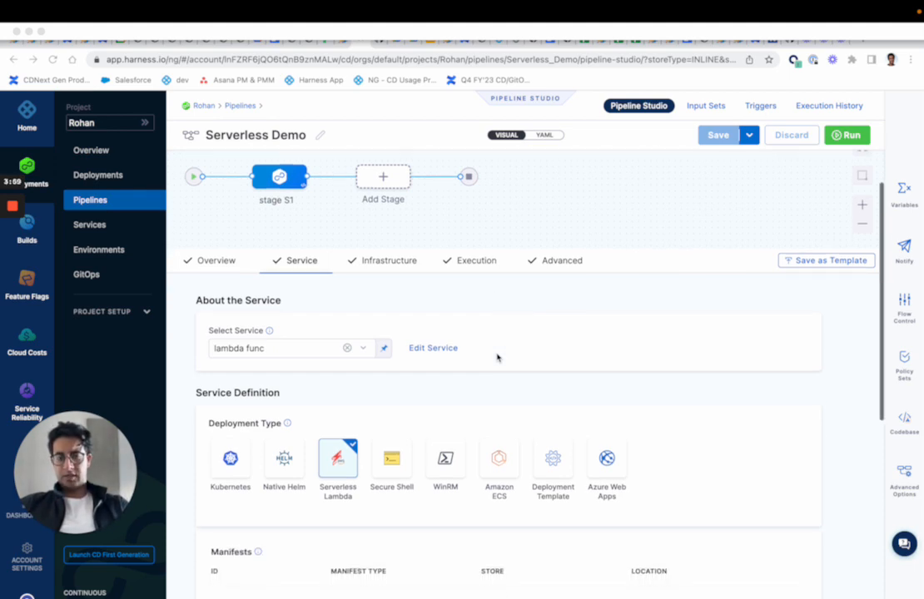
scroll(down, 3)
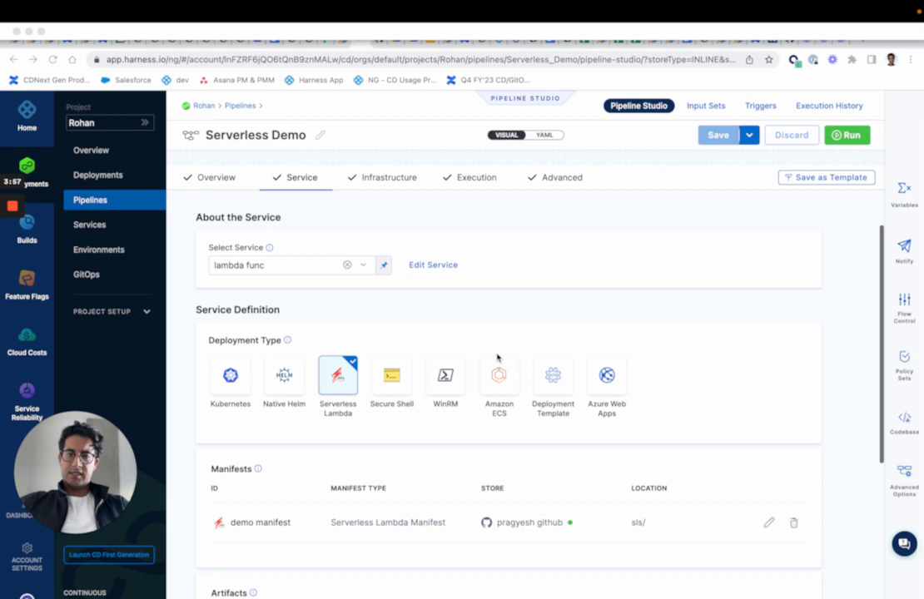
scroll(down, 3)
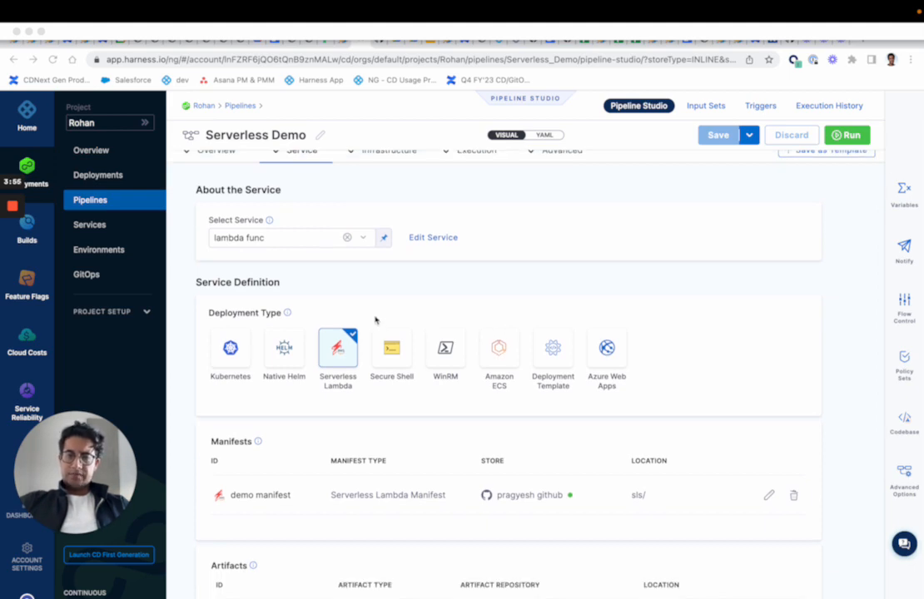
scroll(down, 3)
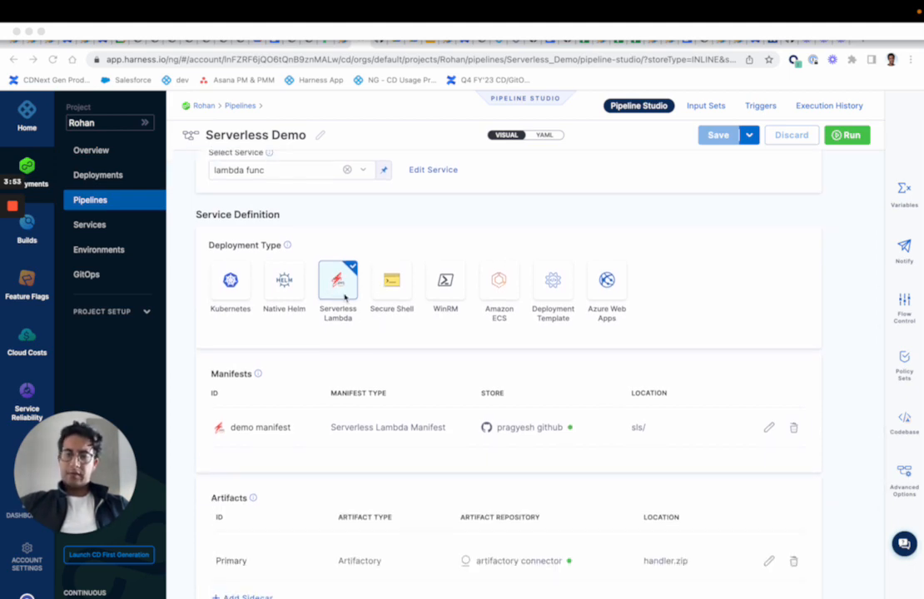
scroll(down, 3)
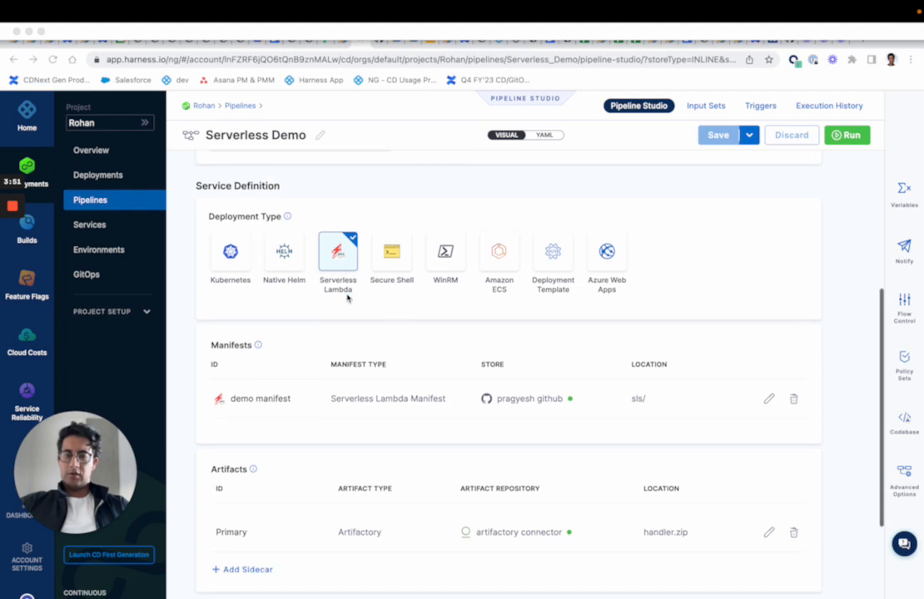
mouse_move(767, 399)
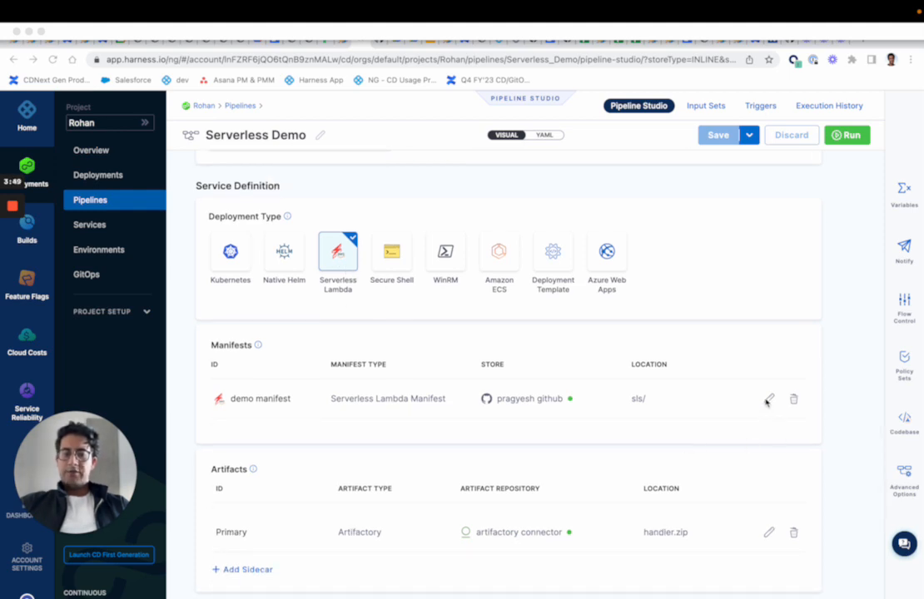
mouse_move(769, 399)
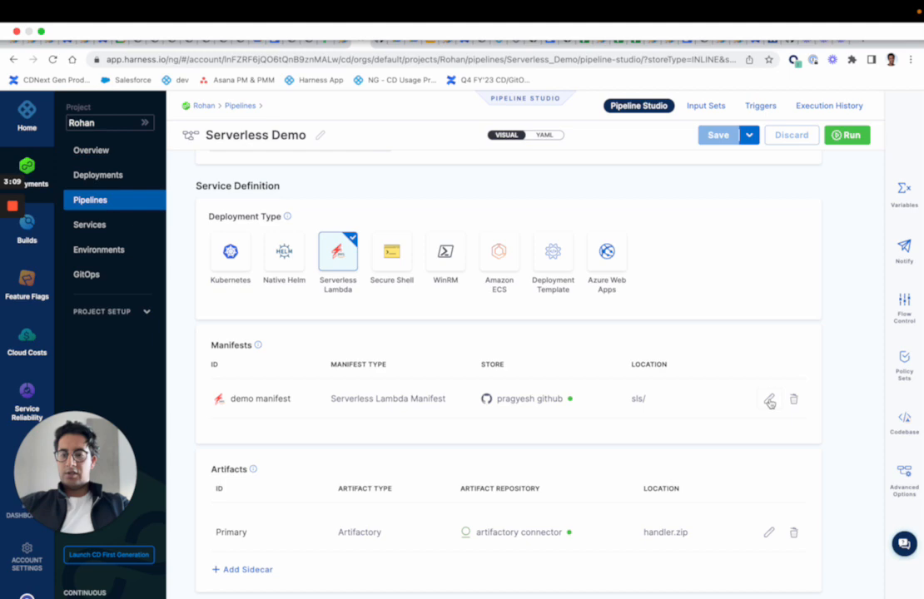
scroll(down, 3)
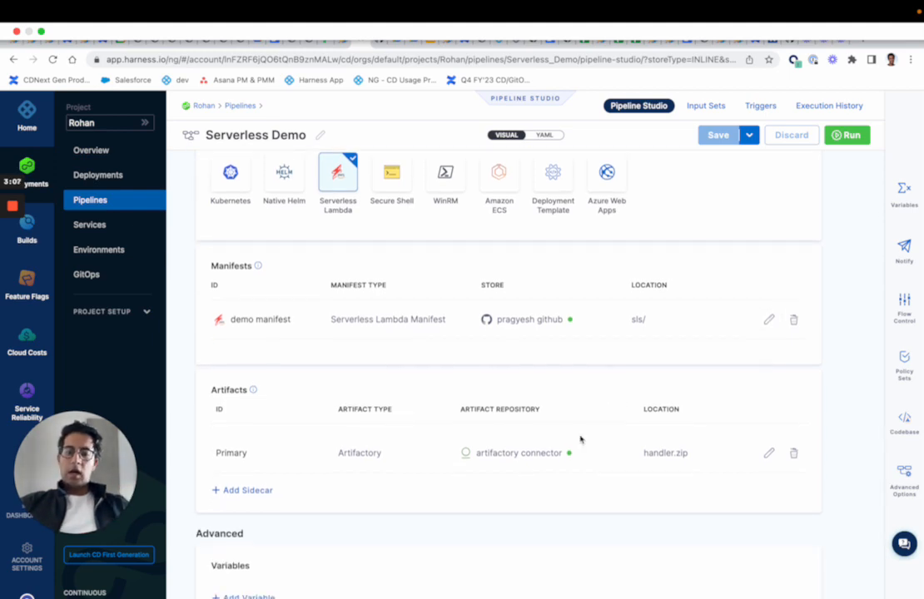
mouse_move(426, 358)
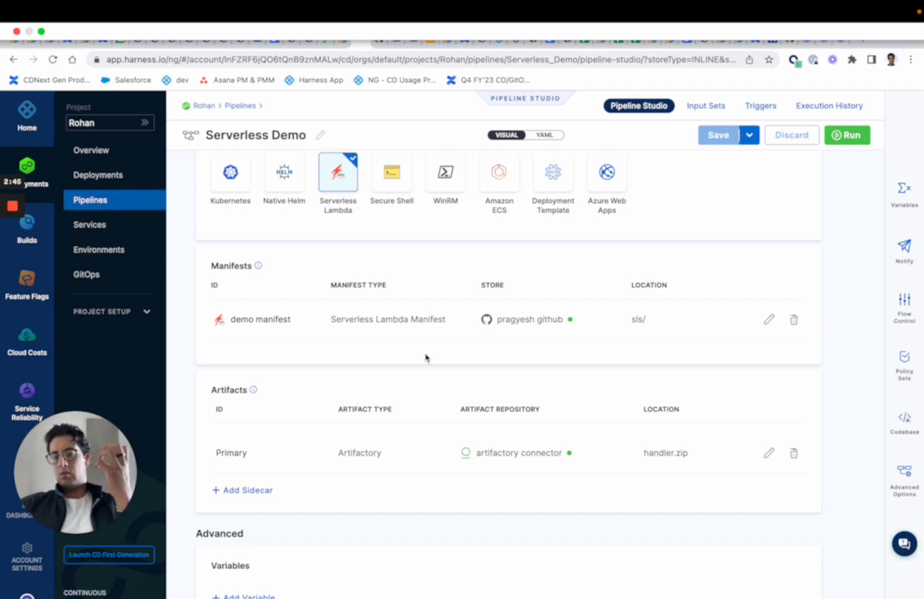
scroll(down, 3)
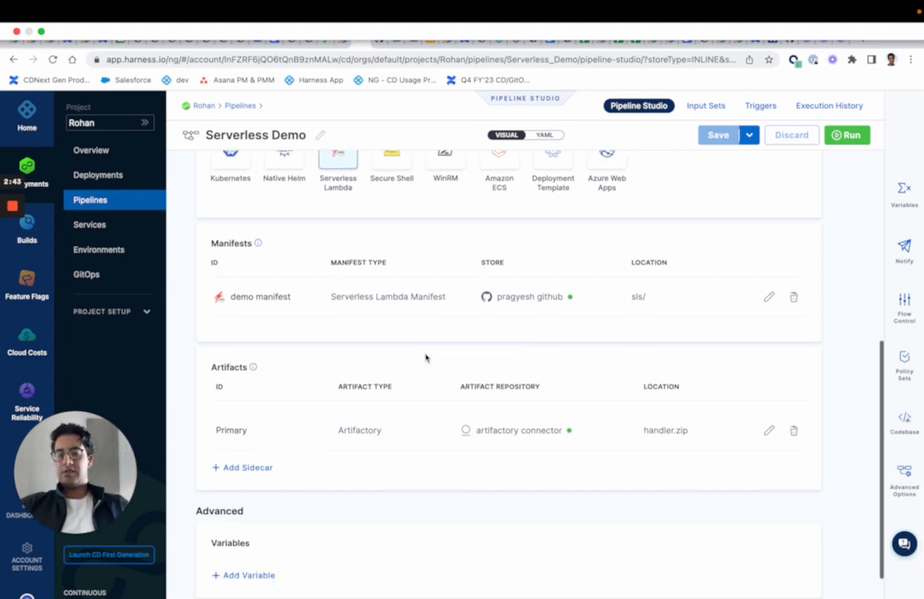
scroll(down, 3)
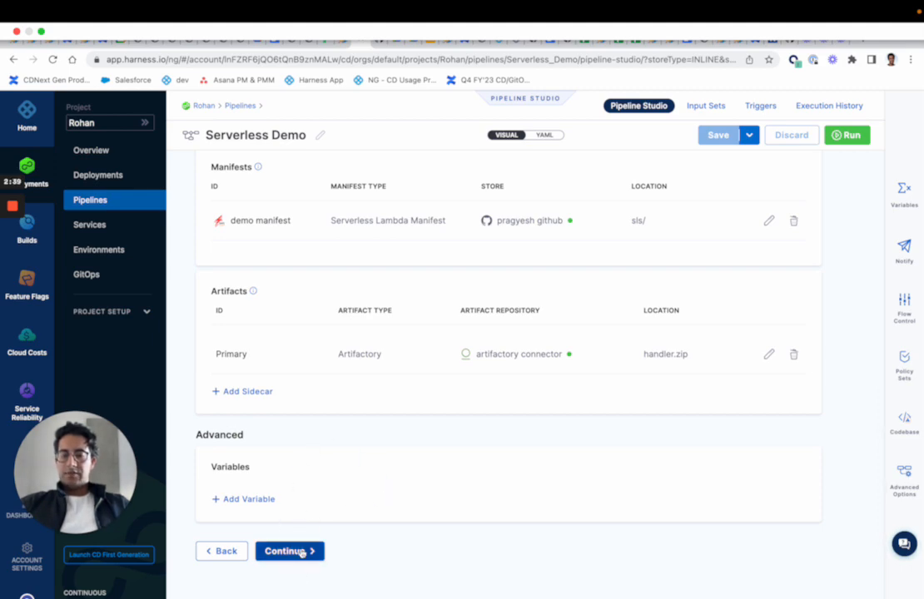
click(290, 551)
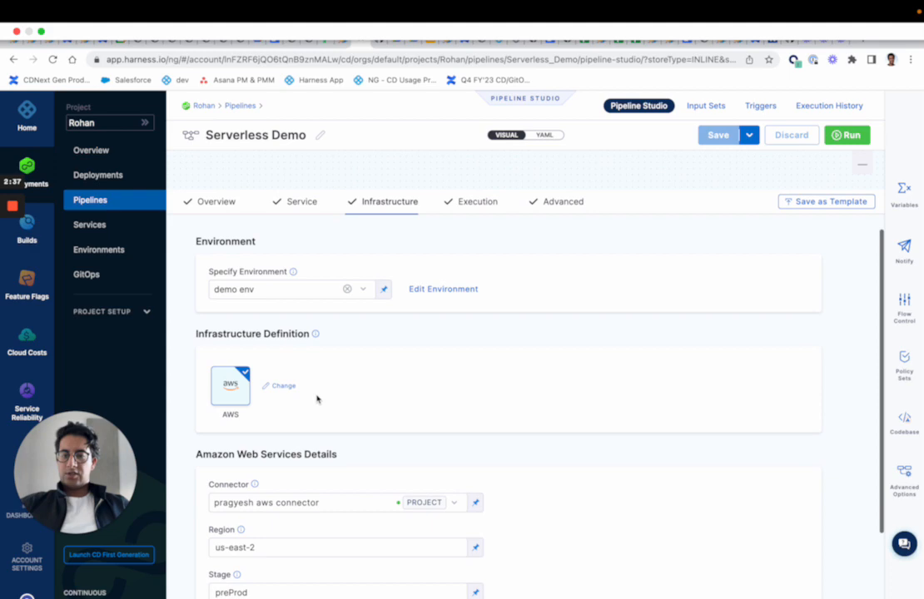
scroll(down, 3)
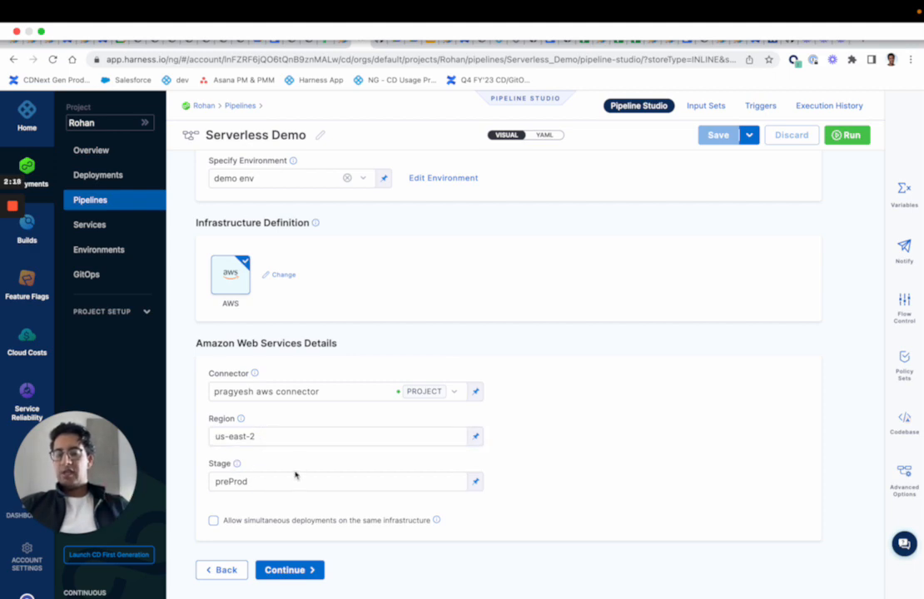
mouse_move(240, 463)
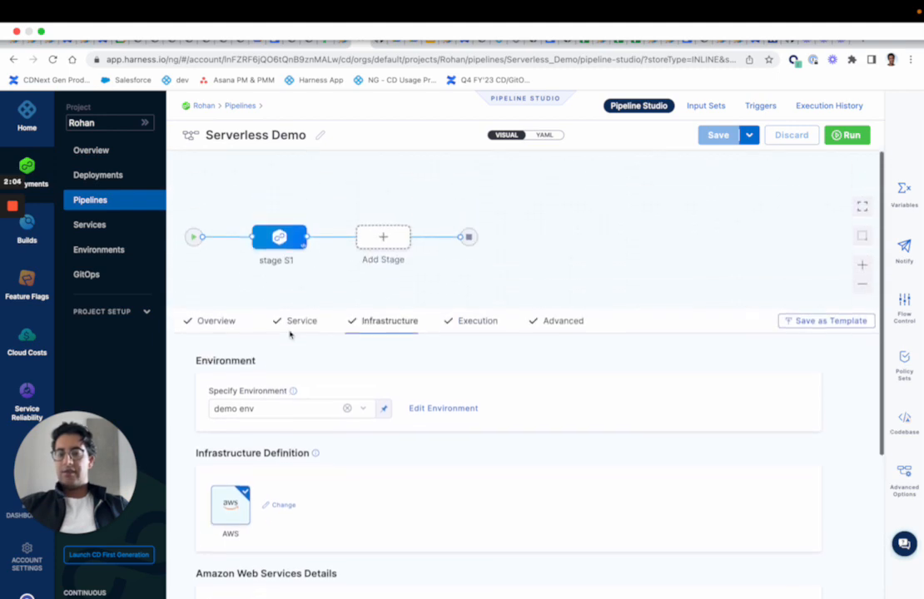
scroll(down, 3)
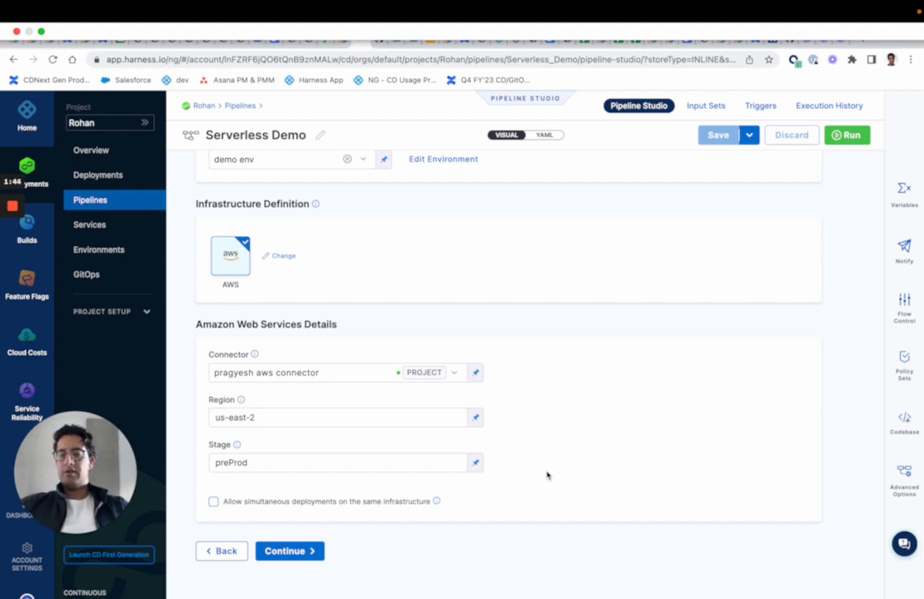
mouse_move(417, 523)
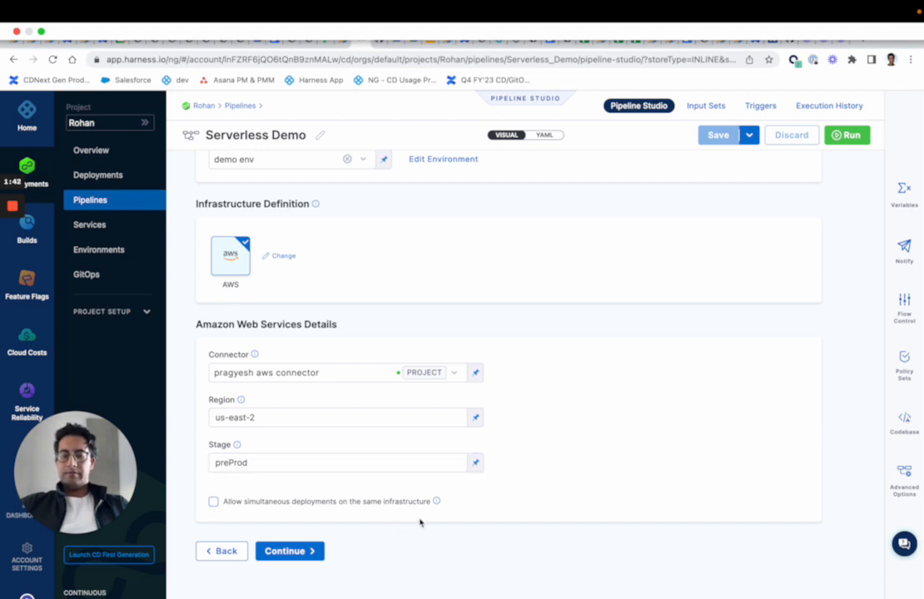
Step: Enter command options '--stage dev --region us-east-1 --conceal' on the Serverless Lambda Deploy step
click(290, 551)
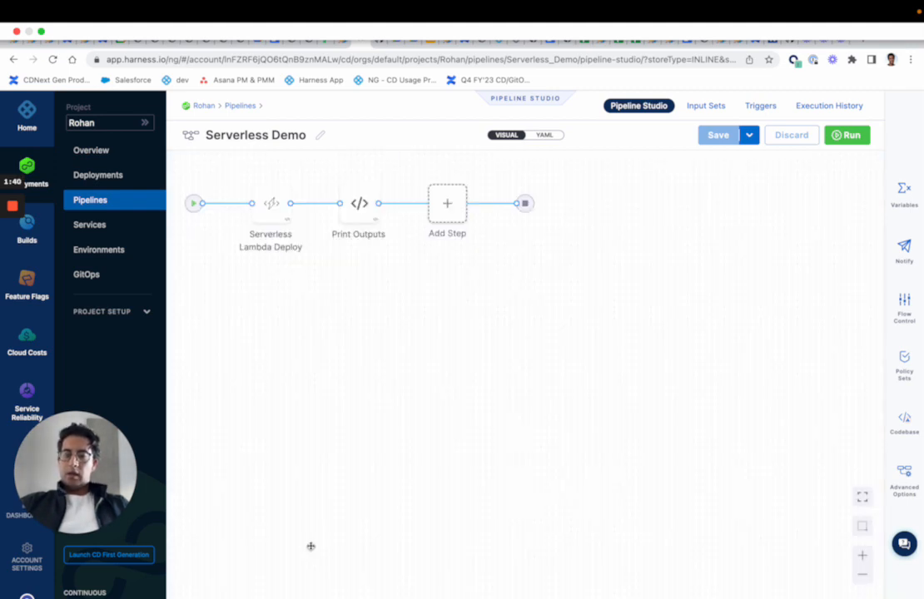
click(270, 203)
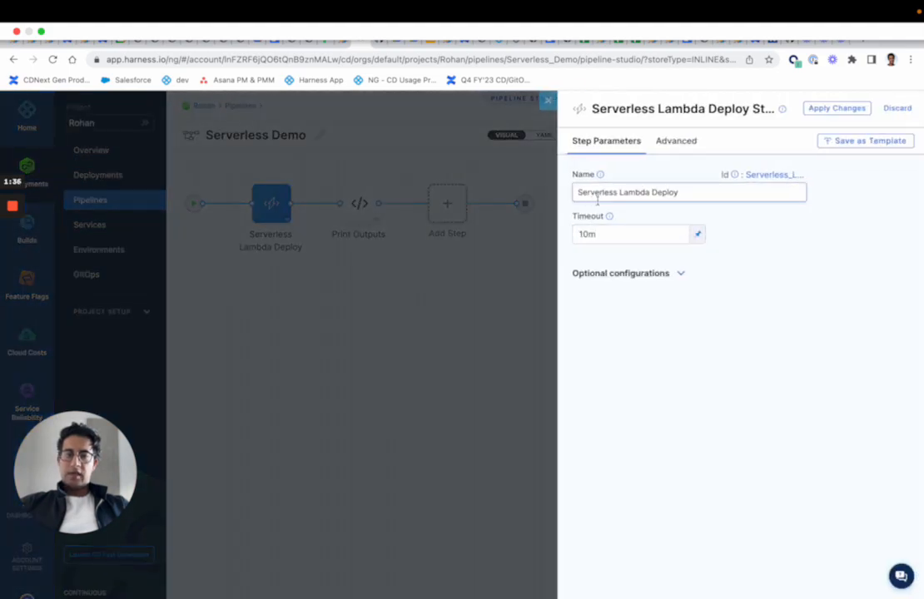
mouse_move(639, 168)
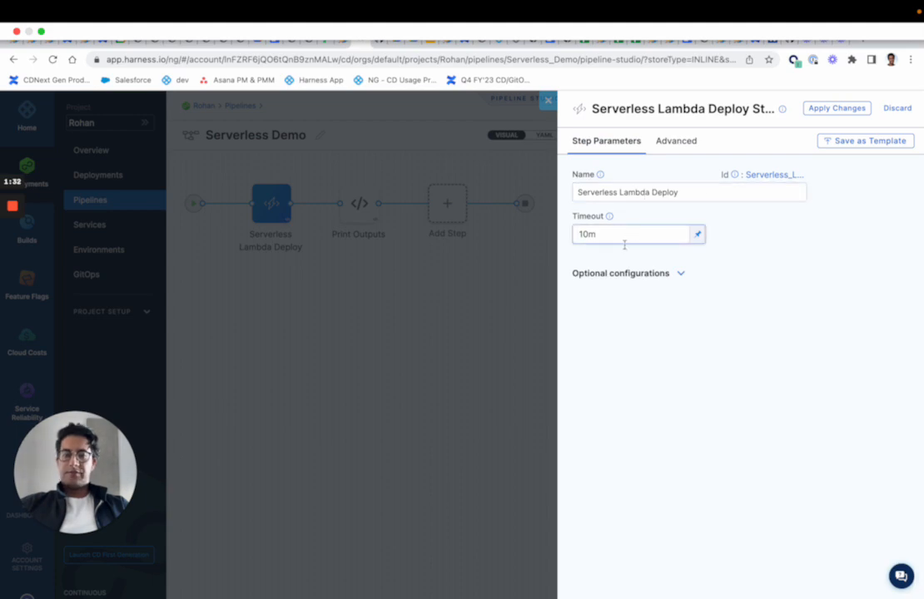
click(620, 273)
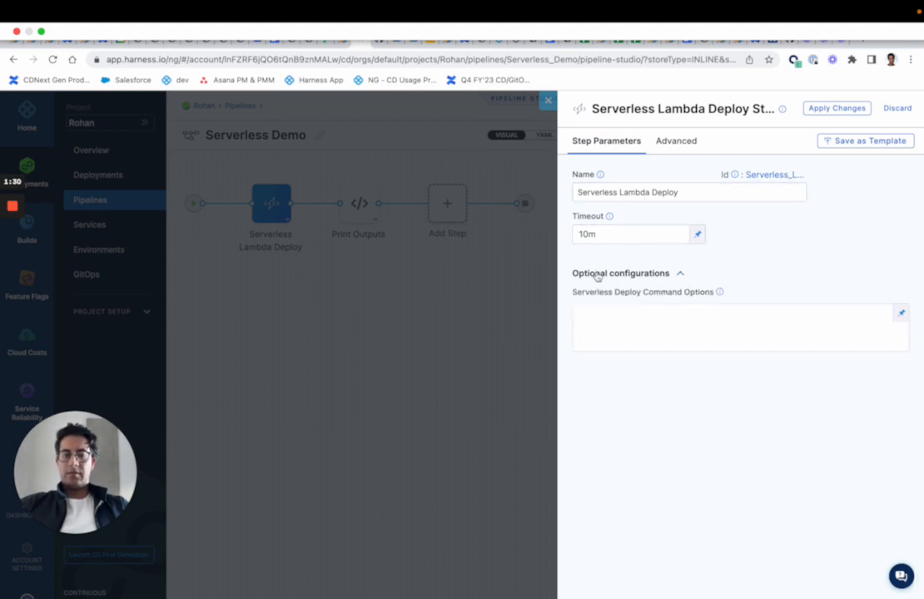
mouse_move(719, 293)
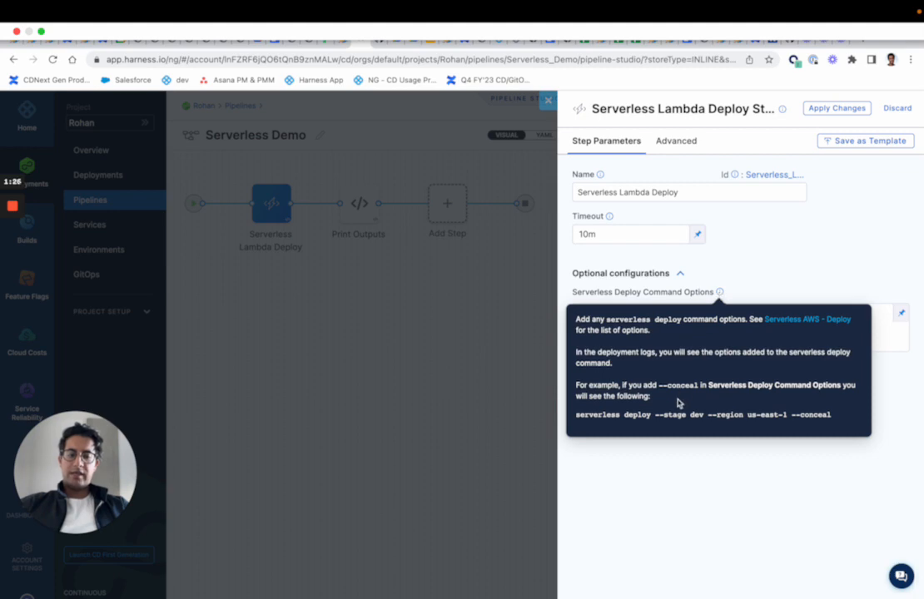
drag(657, 415, 829, 415)
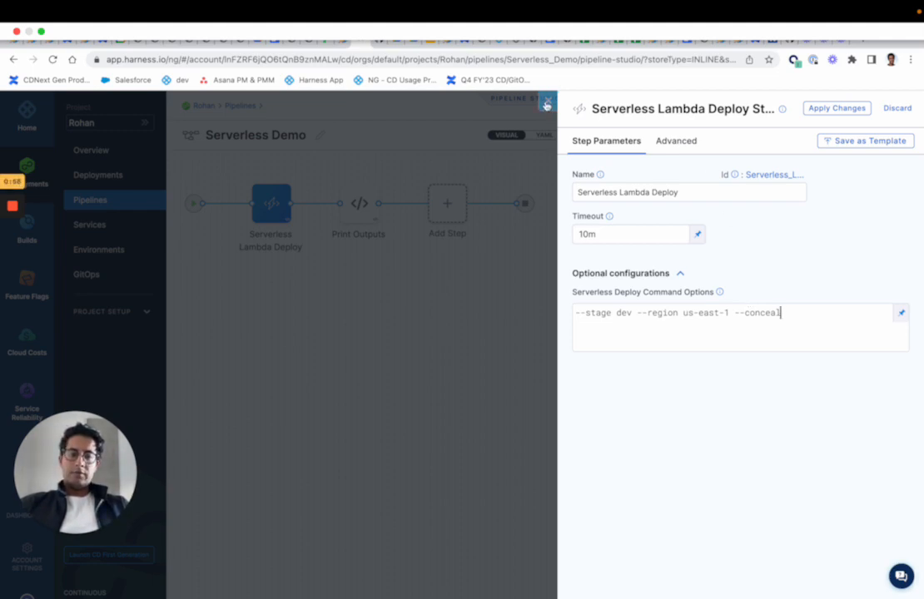
click(545, 103)
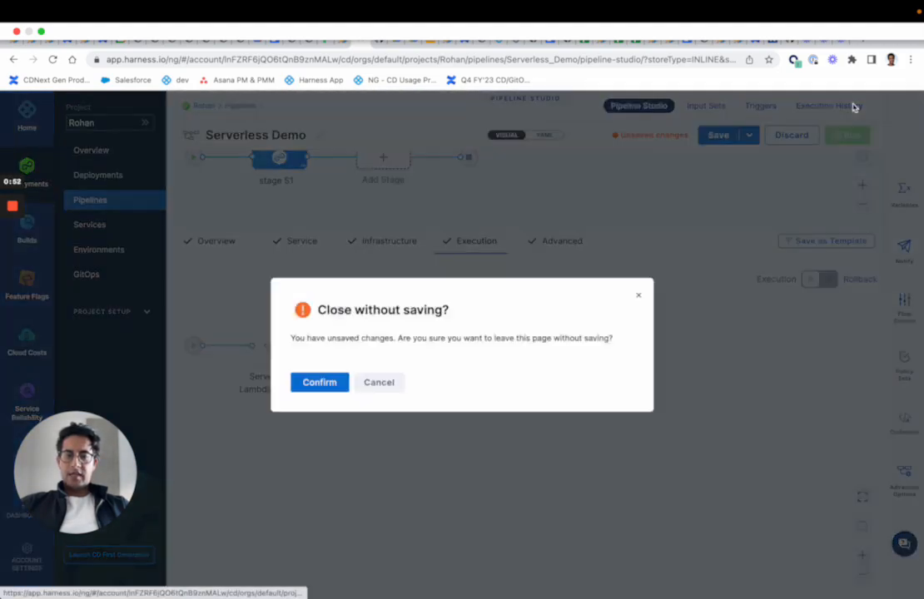
Step: Confirm closing the pipeline without saving and view the execution's console logs
click(318, 382)
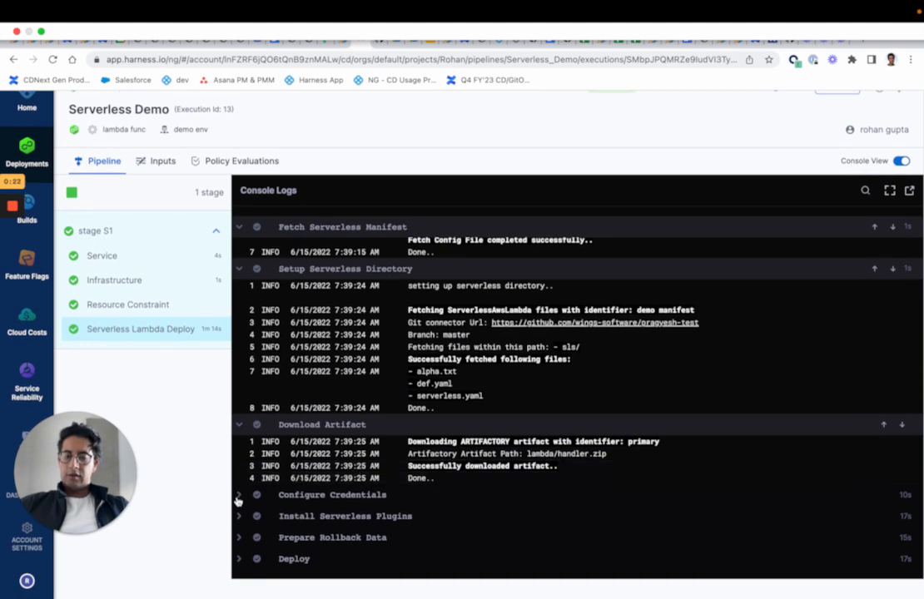
mouse_move(240, 499)
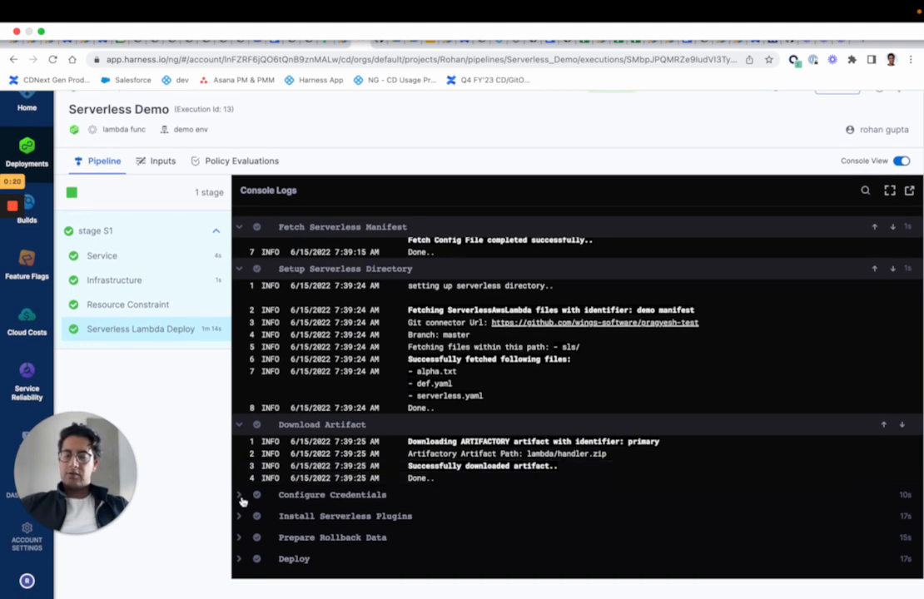